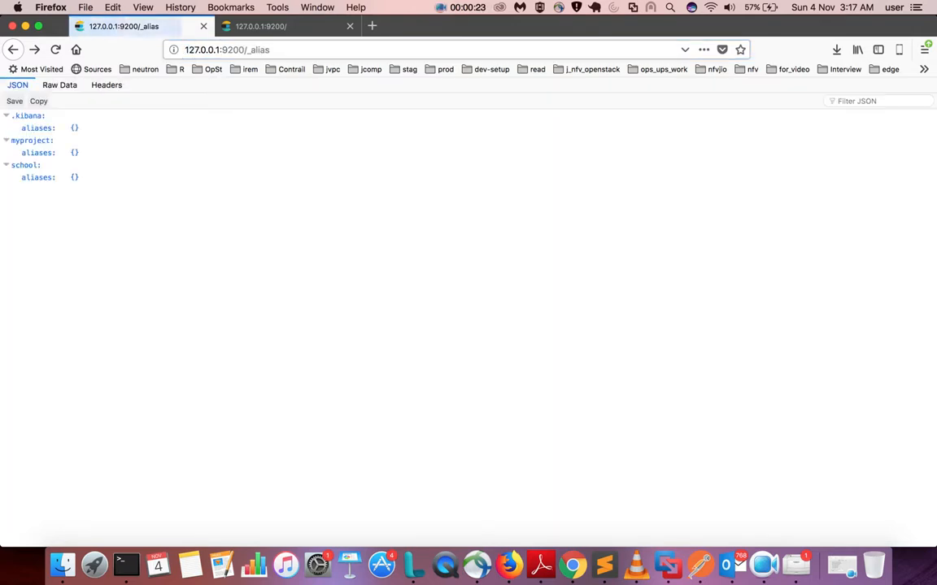
Collapse the myproject, school and .kibana entries, then expand school to show its empty aliases.
left_click(7, 140)
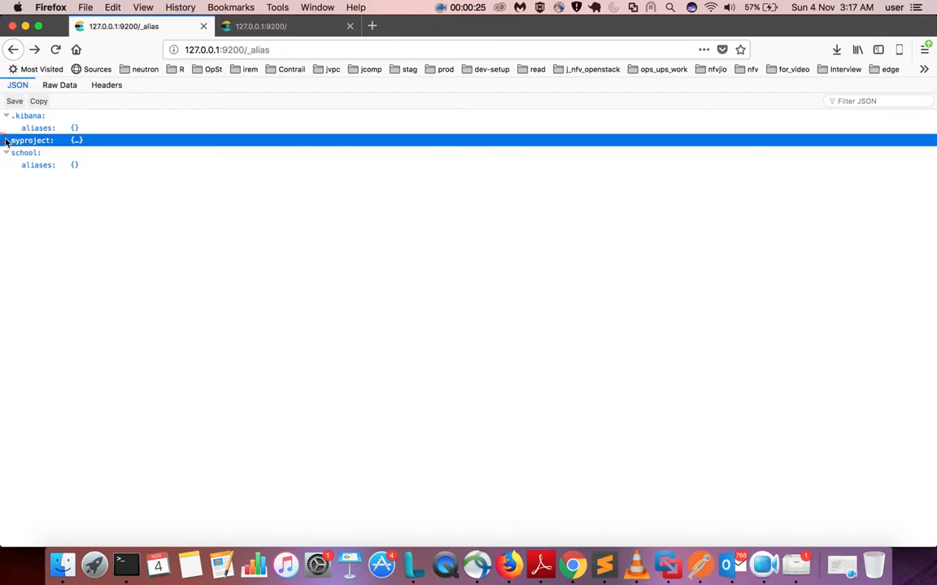
left_click(7, 140)
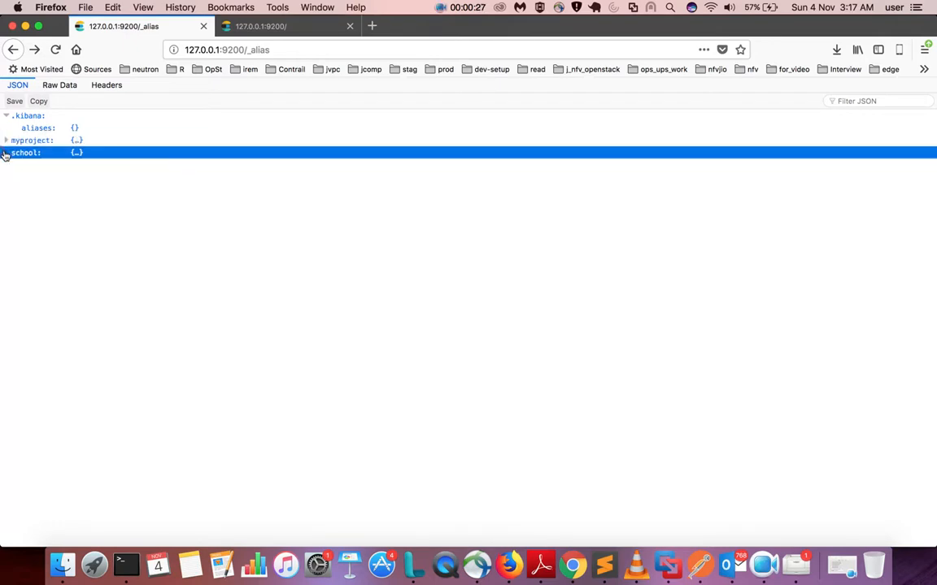
left_click(7, 116)
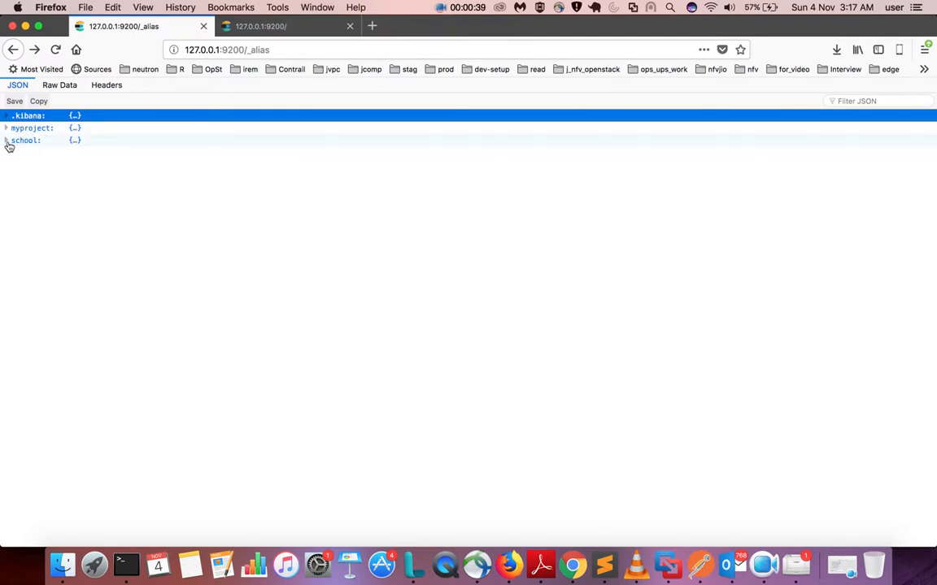
left_click(7, 140)
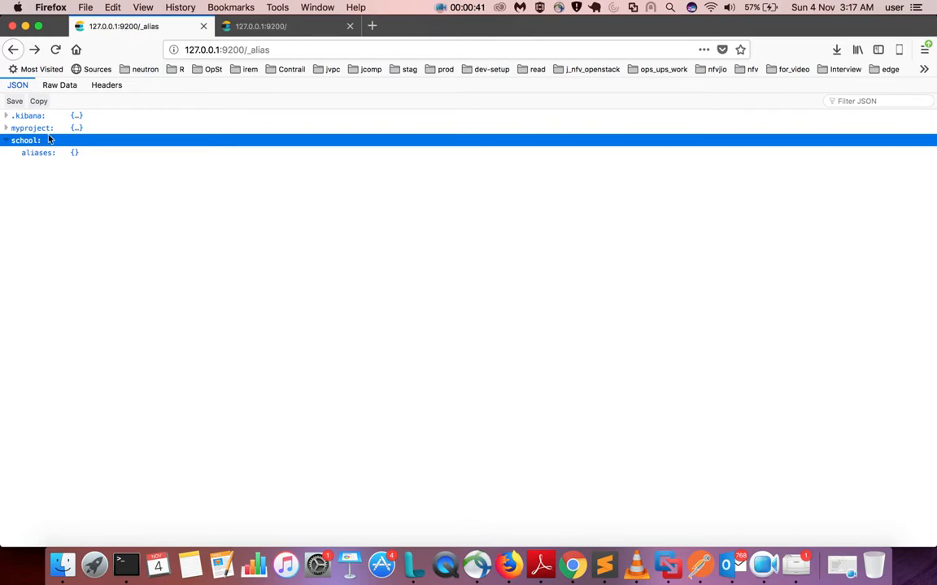
mouse_move(166, 78)
type("ch")
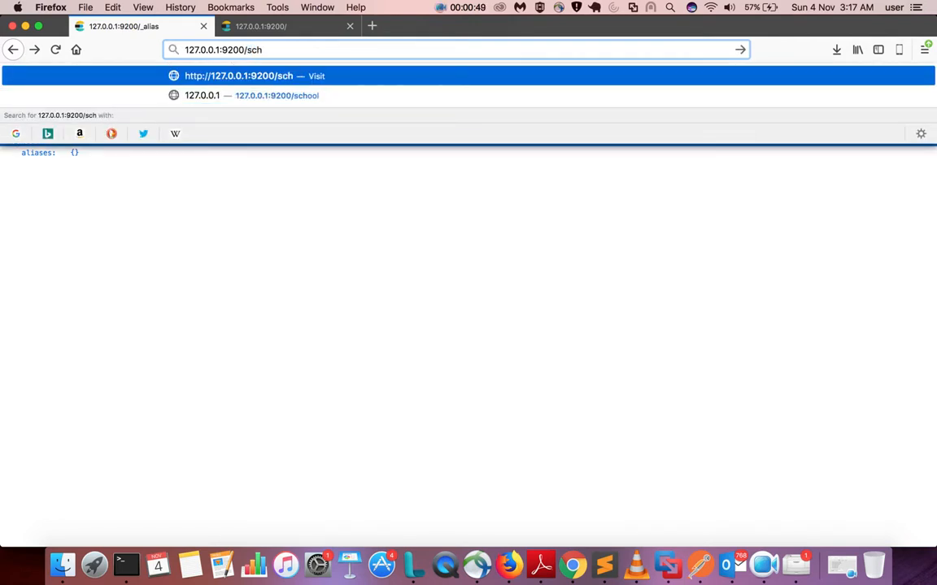
Load 127.0.0.1:9200/school and point out its empty aliases and its settings with 5 shards, 1 replica.
left_click(250, 94)
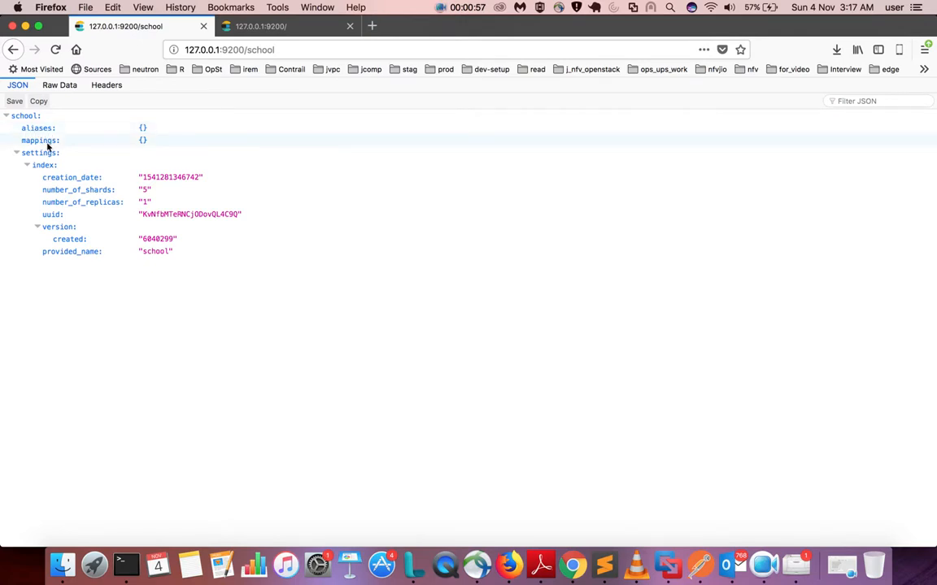
left_click(38, 127)
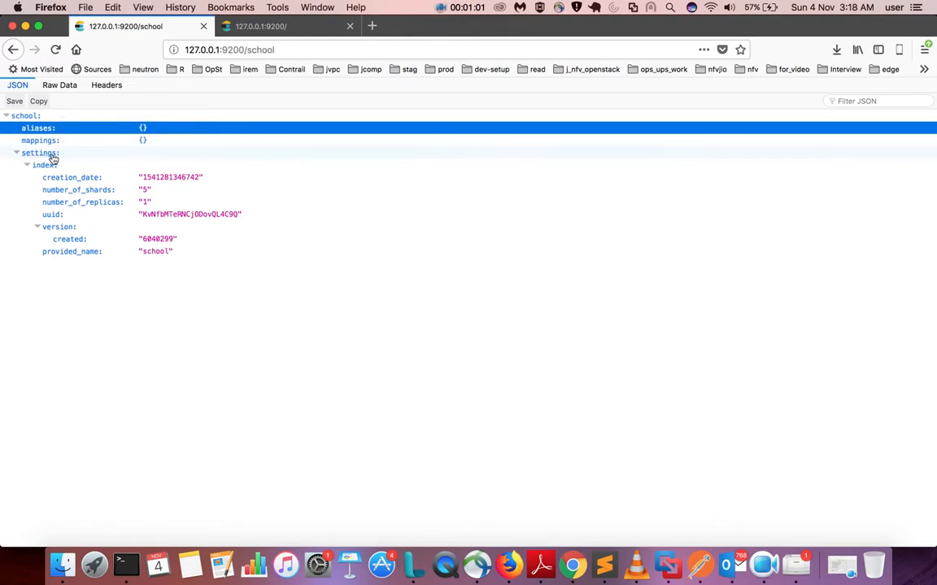
left_click(39, 153)
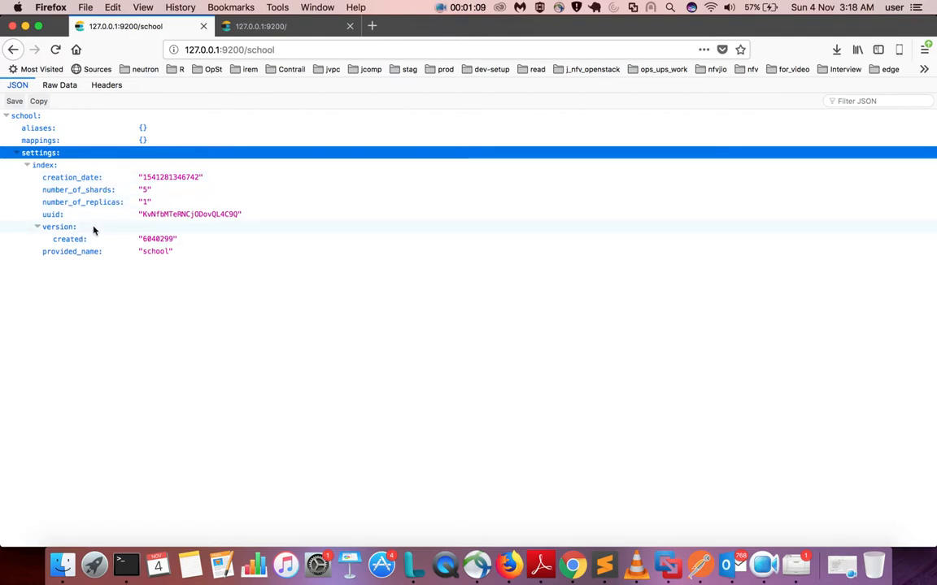
mouse_move(101, 279)
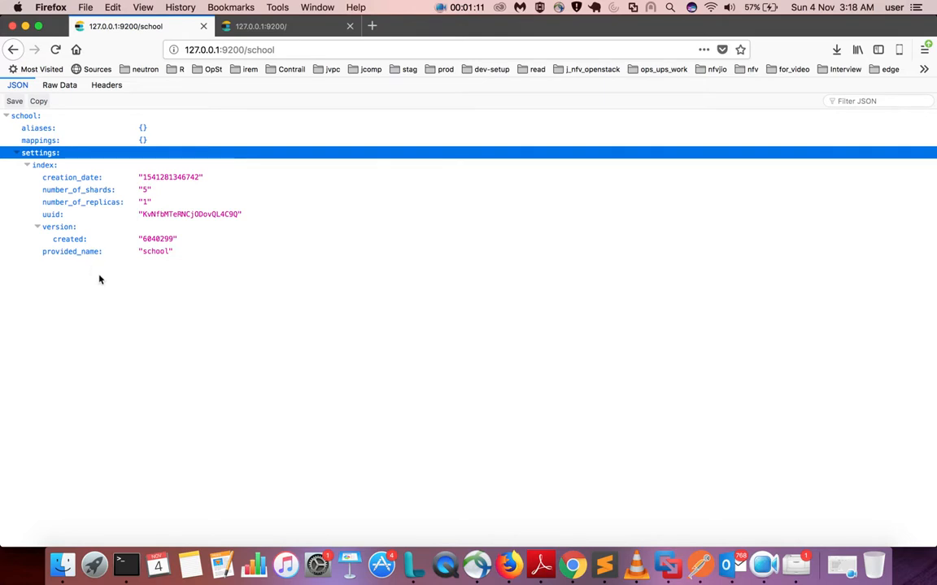
mouse_move(113, 296)
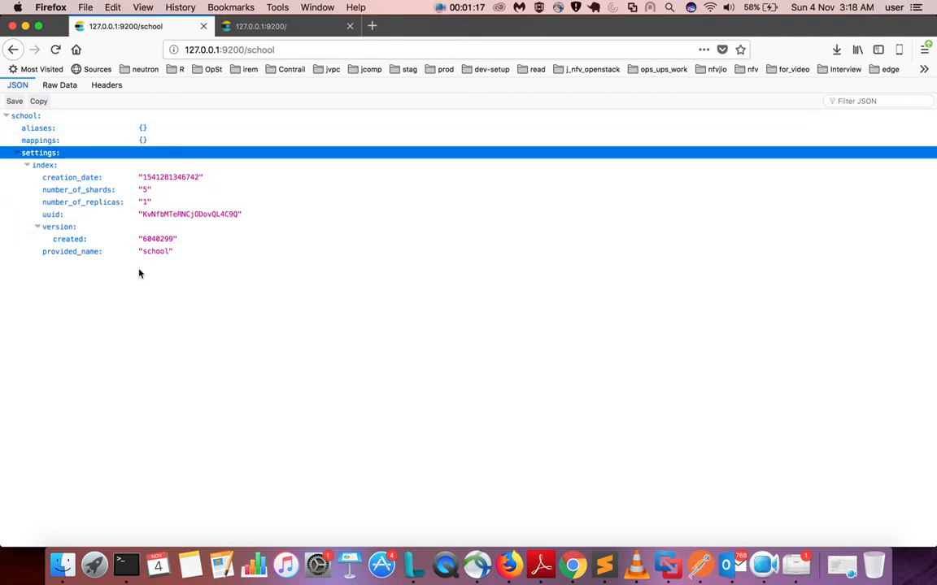
mouse_move(72, 148)
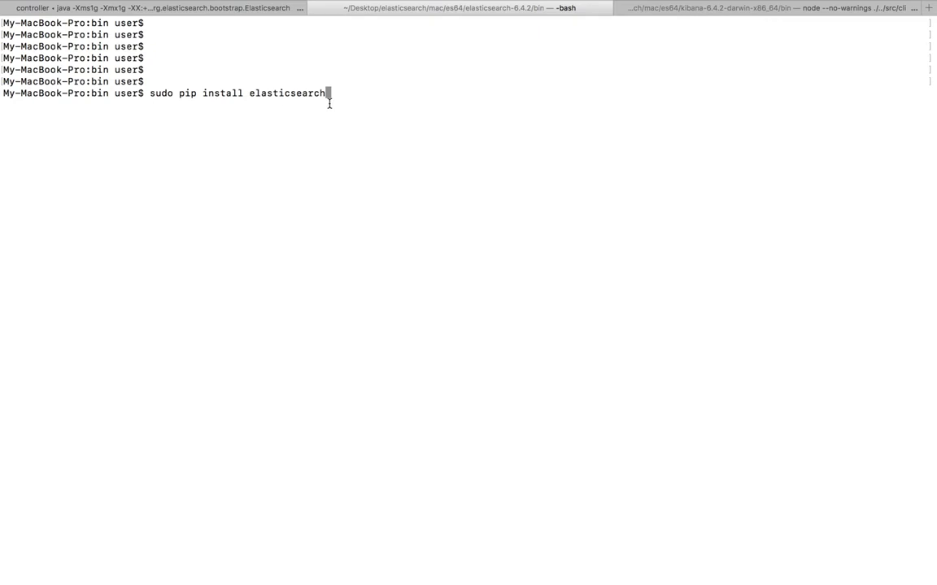
Run sudo pip install elasticsearch (already installed) and enter python to start an interpreter.
key("Return")
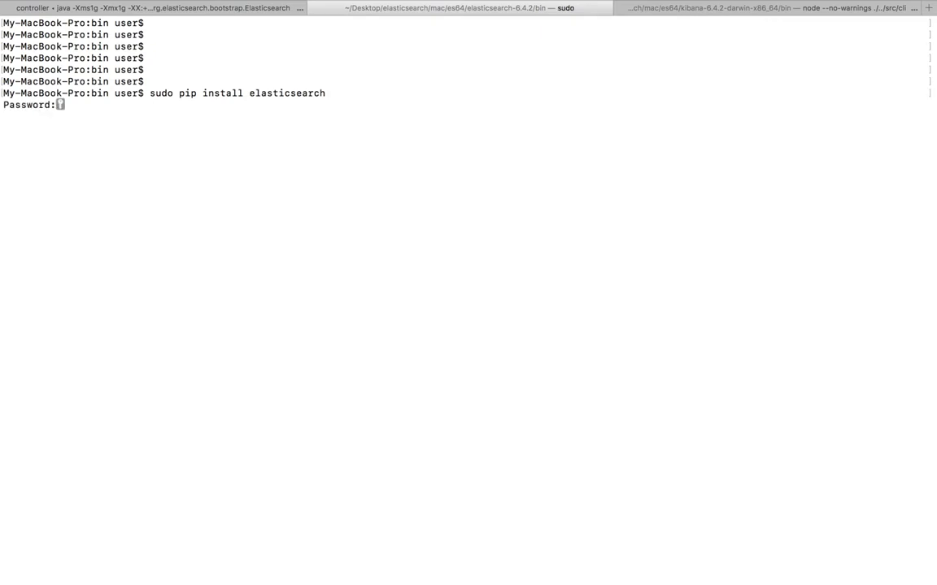
key("Return")
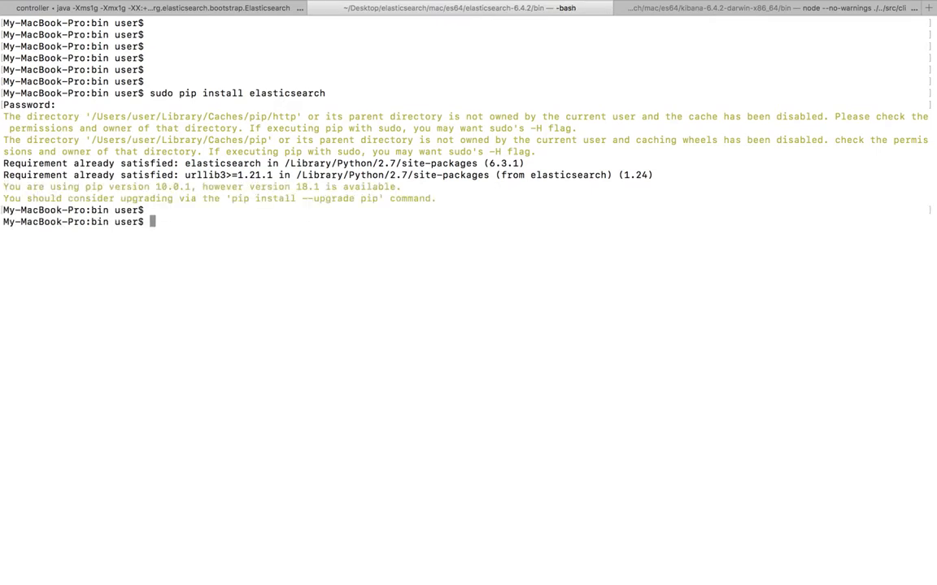
type("python")
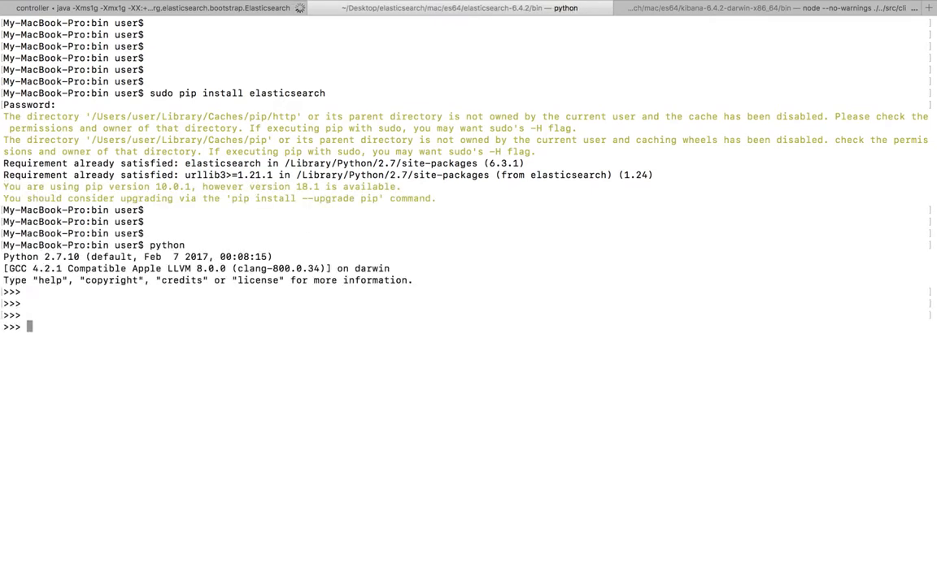
In Python, connect es_conn to 127.0.0.1:9200 and write res = es_conn.indices.get(index=INDEX_NAME) for school.
key("Return")
type("INDEX_NAME = \"school")
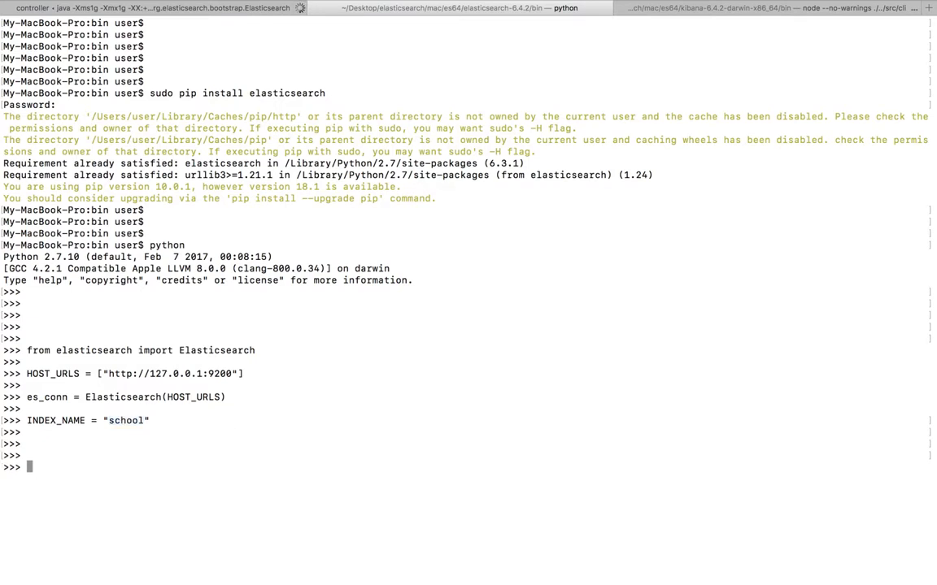
type("res = es_conn.indices.get(index=INDEX_NAME)")
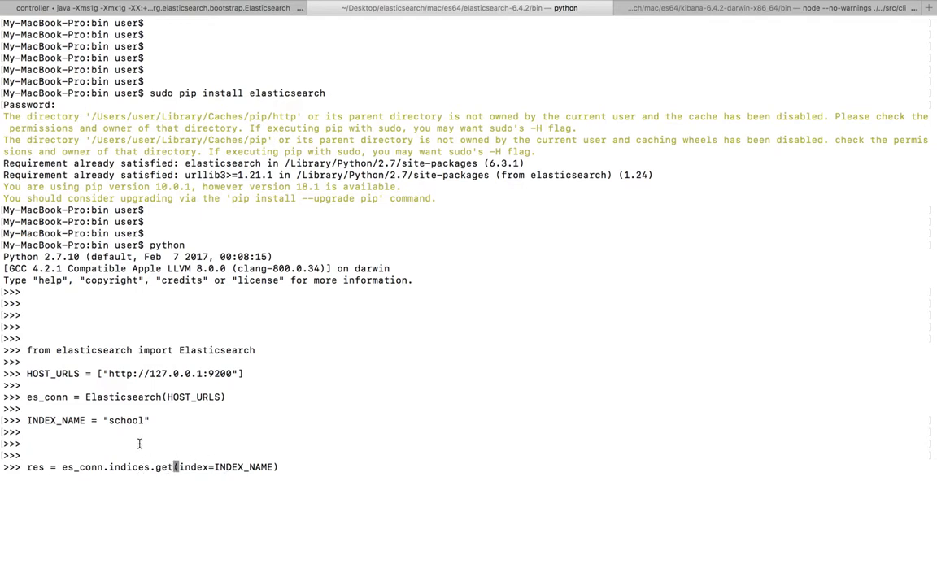
double_click(125, 419)
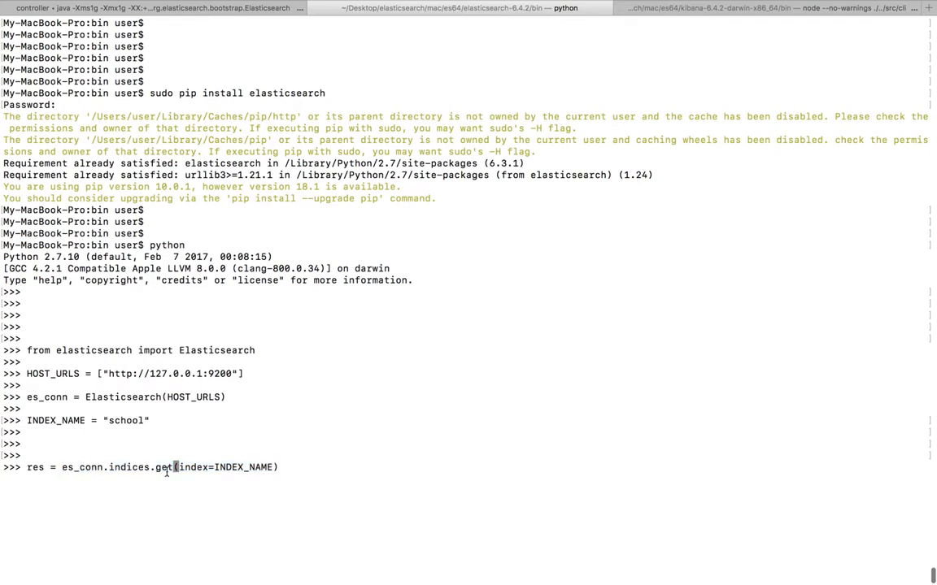
Run the get call and print res, showing school's settings, mappings and aliases with creation_date.
key("Return")
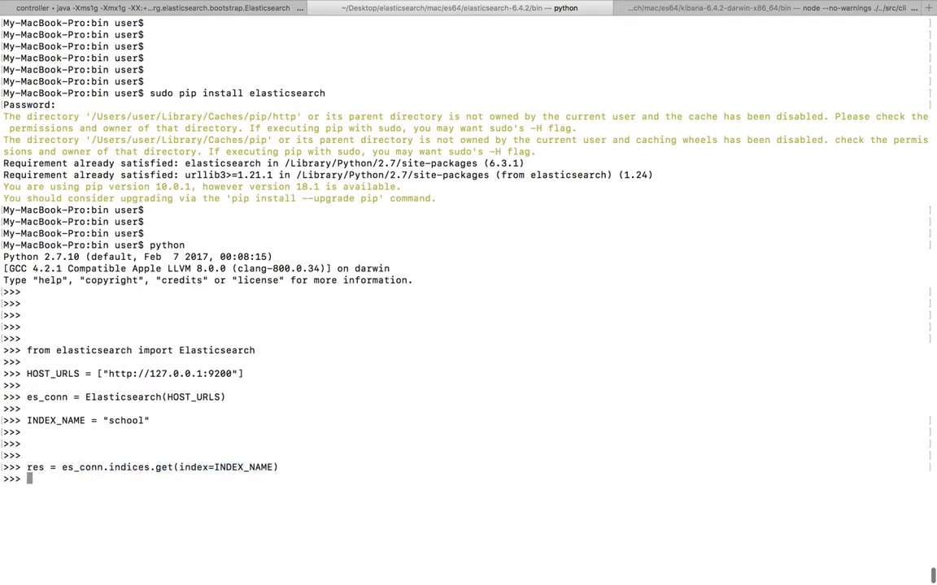
type("pr")
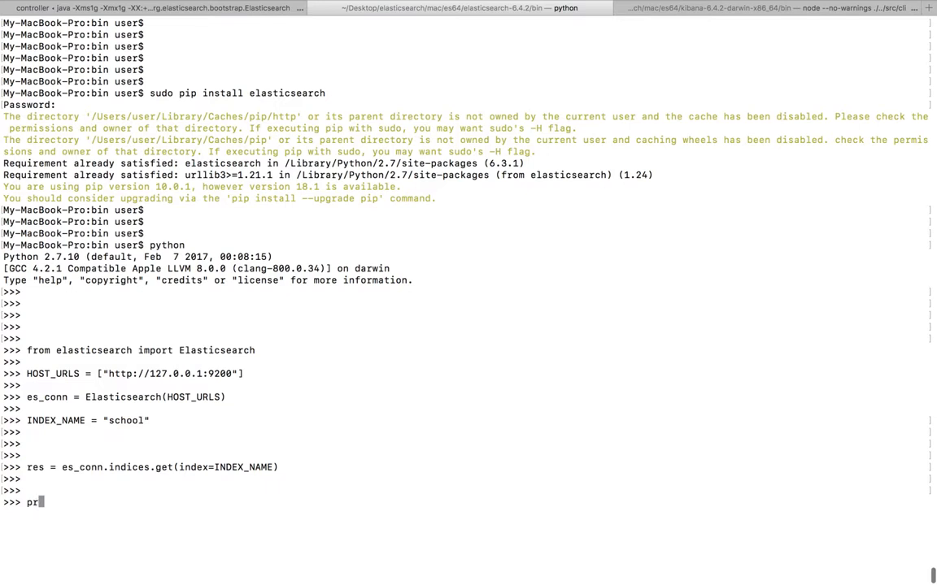
type("int")
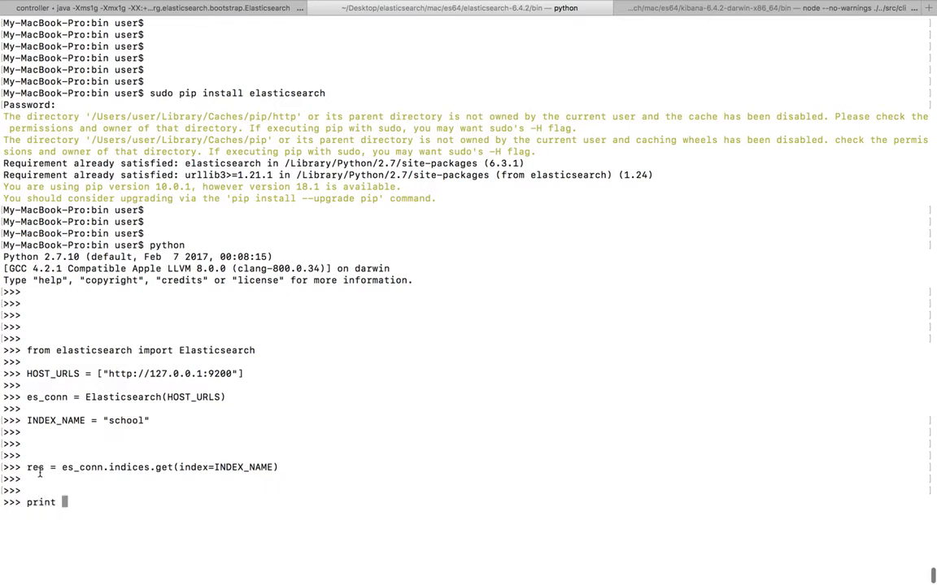
type("res")
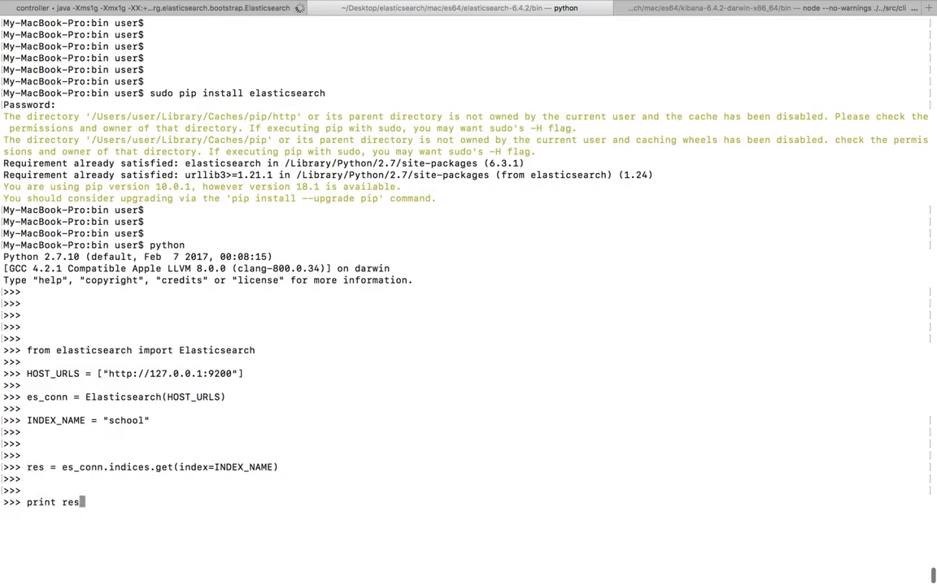
key("Return")
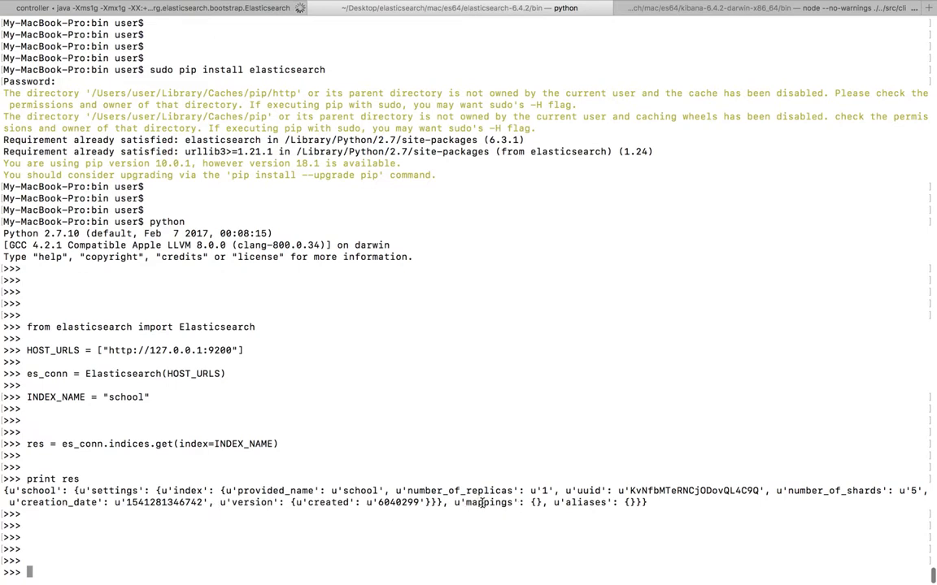
double_click(581, 502)
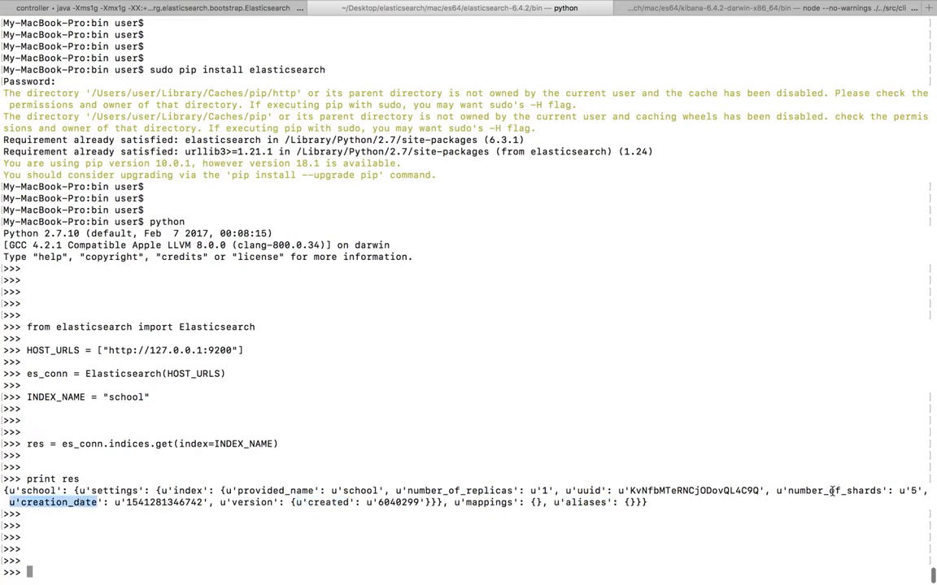
double_click(453, 491)
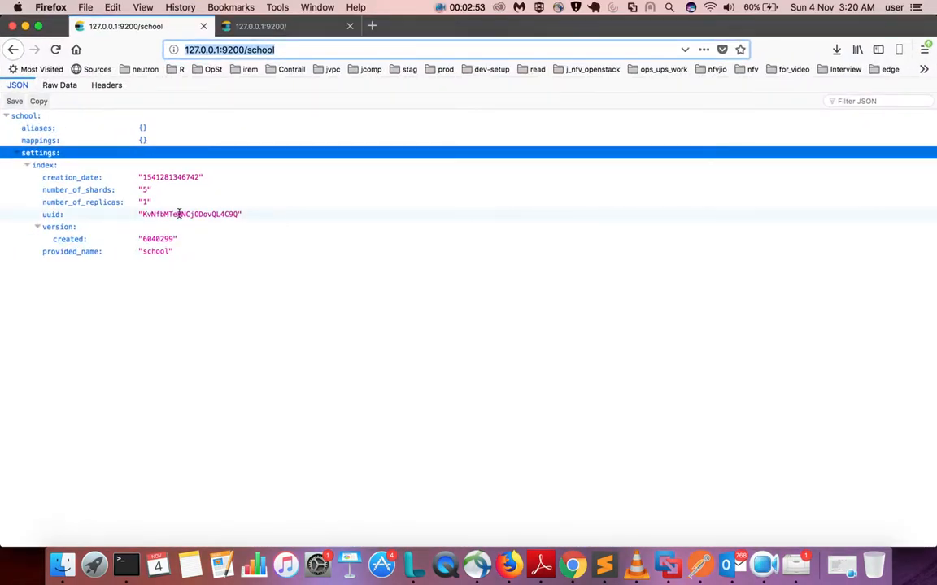
mouse_move(111, 177)
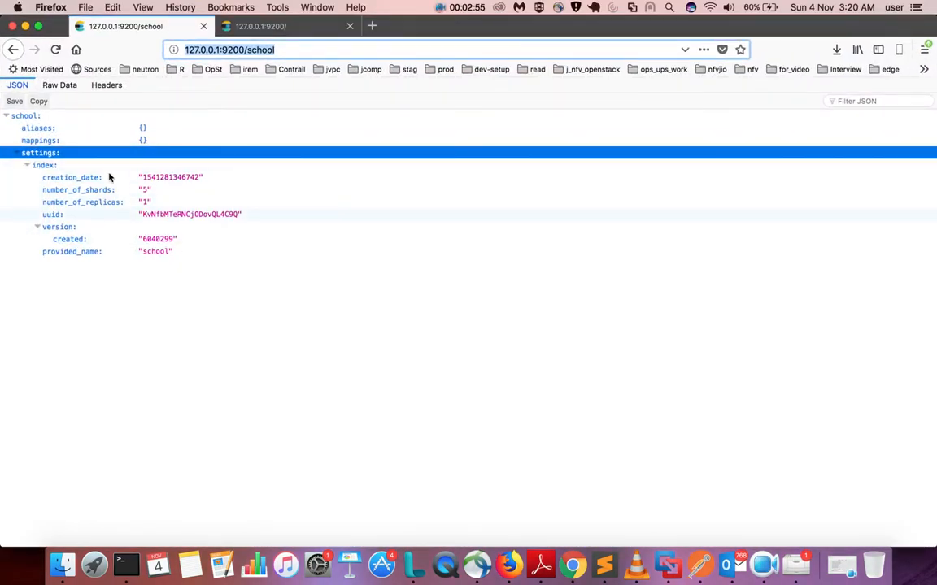